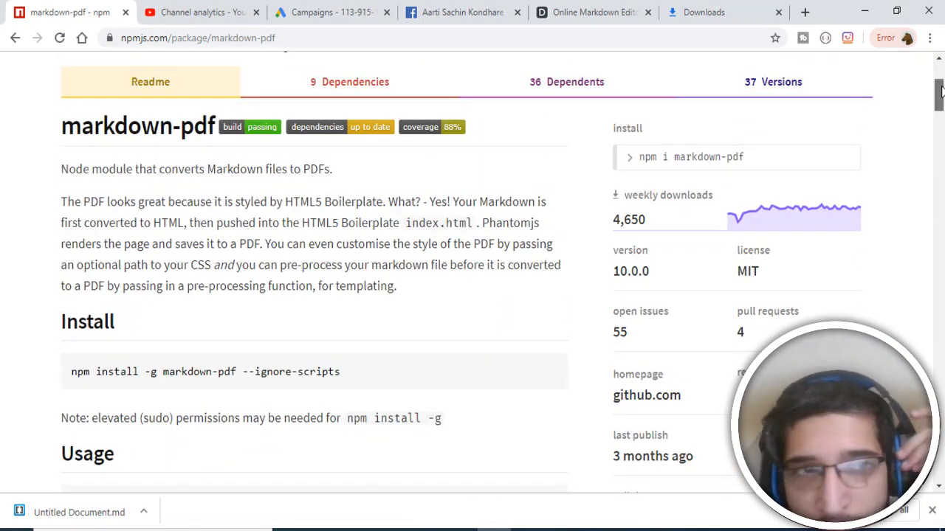
# Step: Review the markdown-pdf Install section on npmjs.com and switch to the Dillinger tab
pyautogui.scroll(-3)
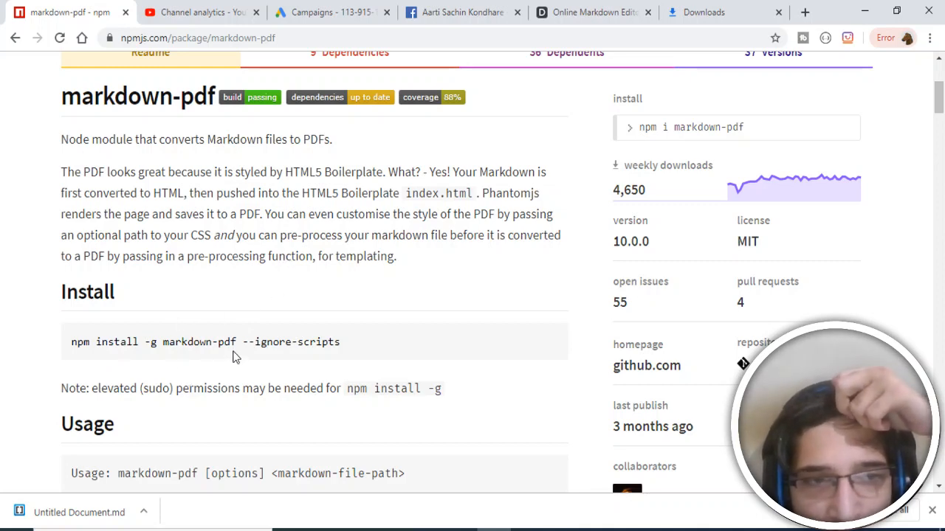
pyautogui.click(594, 12)
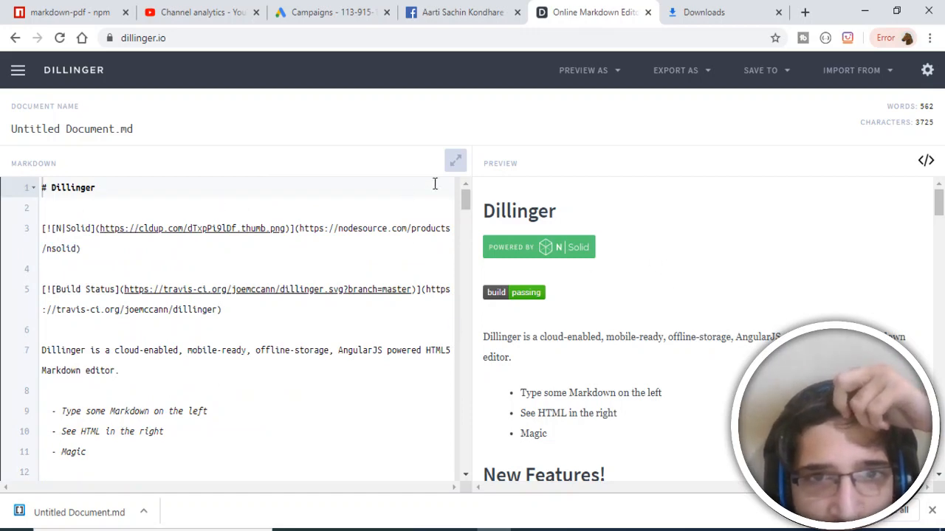
# Step: Export the Dillinger sample document as Markdown from the Export As menu
pyautogui.scroll(-3)
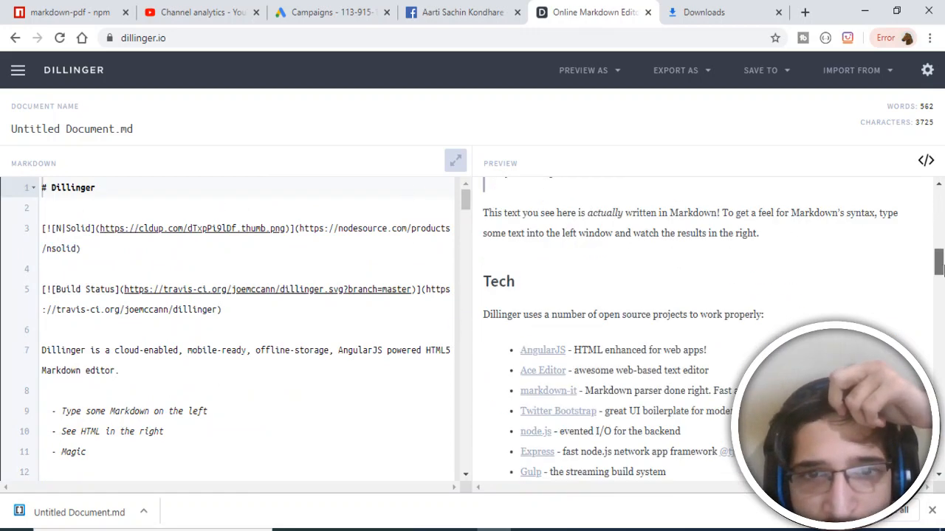
pyautogui.click(676, 71)
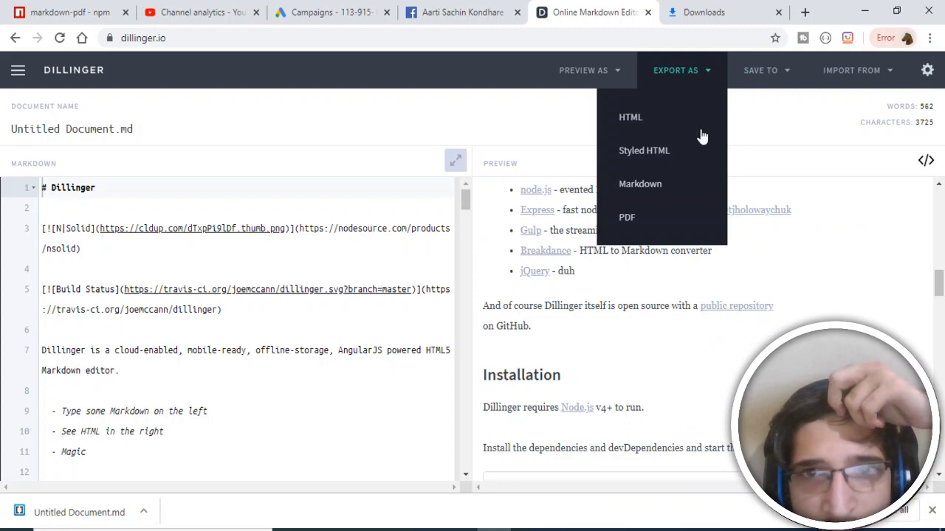
pyautogui.click(626, 215)
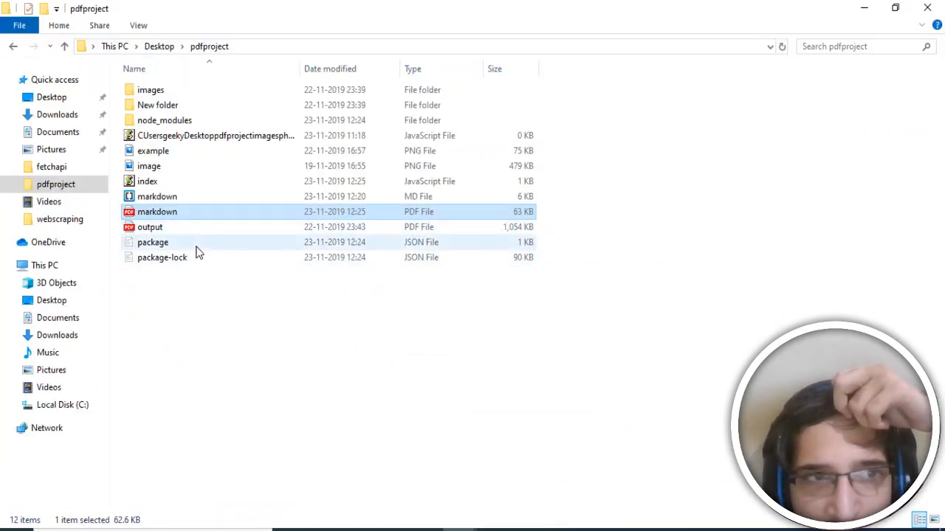
pyautogui.moveTo(156, 213)
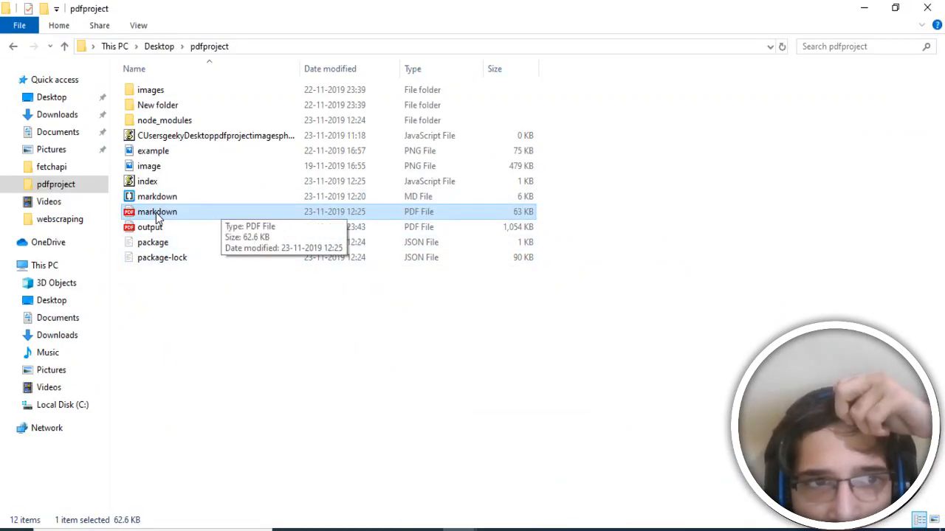
pyautogui.moveTo(207, 359)
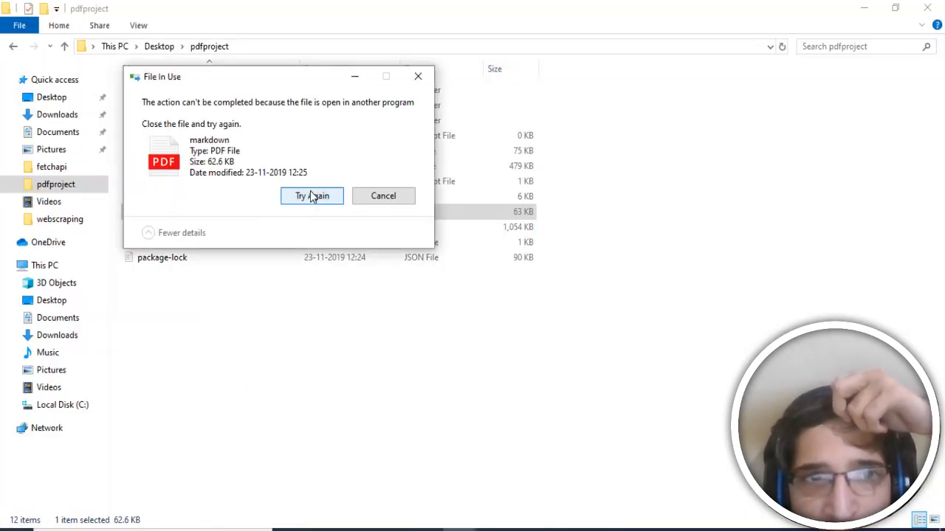
# Step: Retry deleting the in-use markdown.pdf via Try Again, then move to VS Code
pyautogui.click(311, 195)
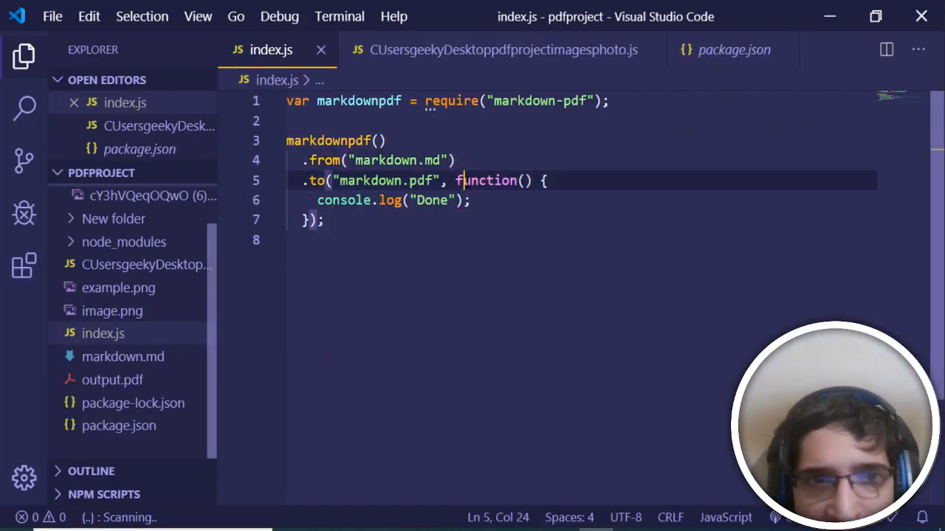
# Step: Clear index.js and run npm install markdown-pdf in the project folder
pyautogui.press('ctrl+a')
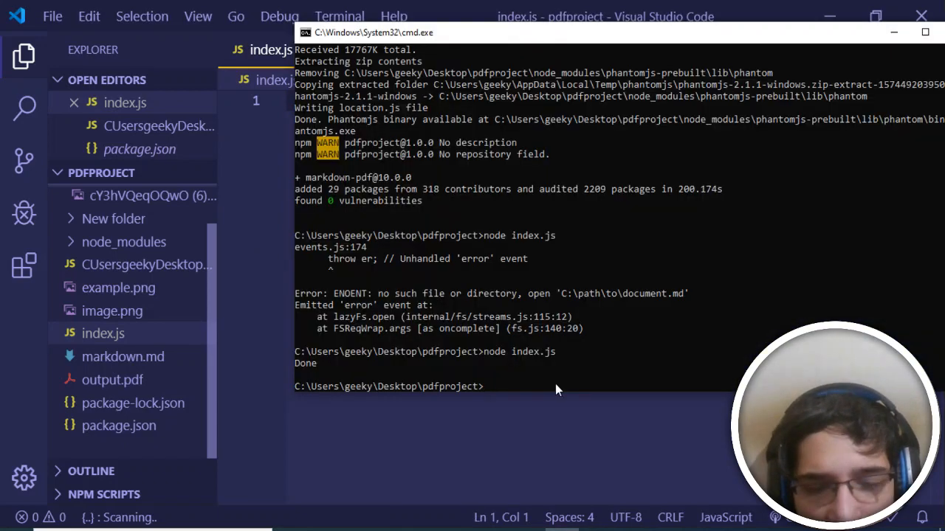
pyautogui.write('npm install m')
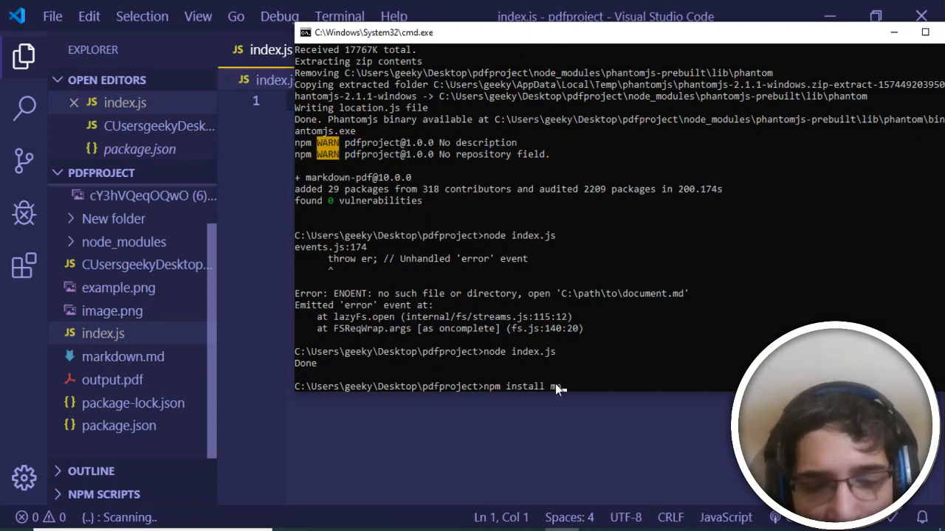
pyautogui.write('arkdown-')
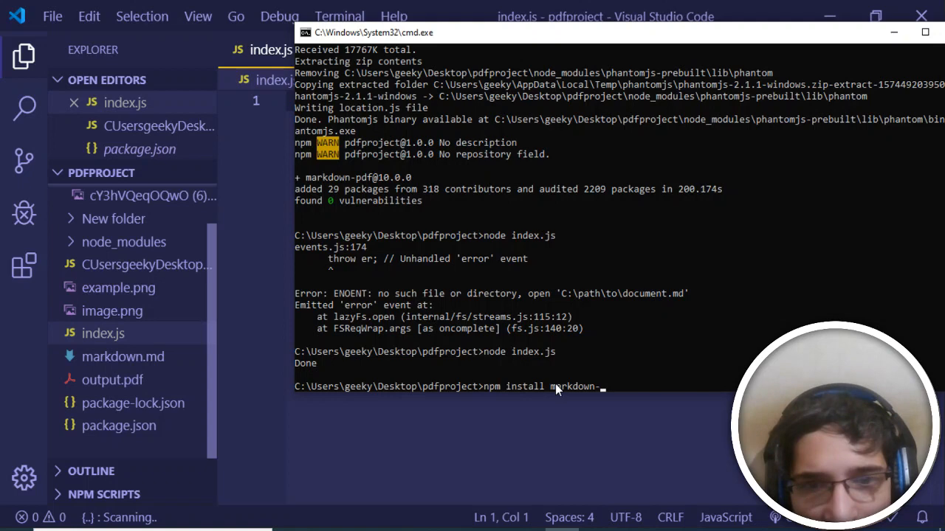
pyautogui.write('pdf')
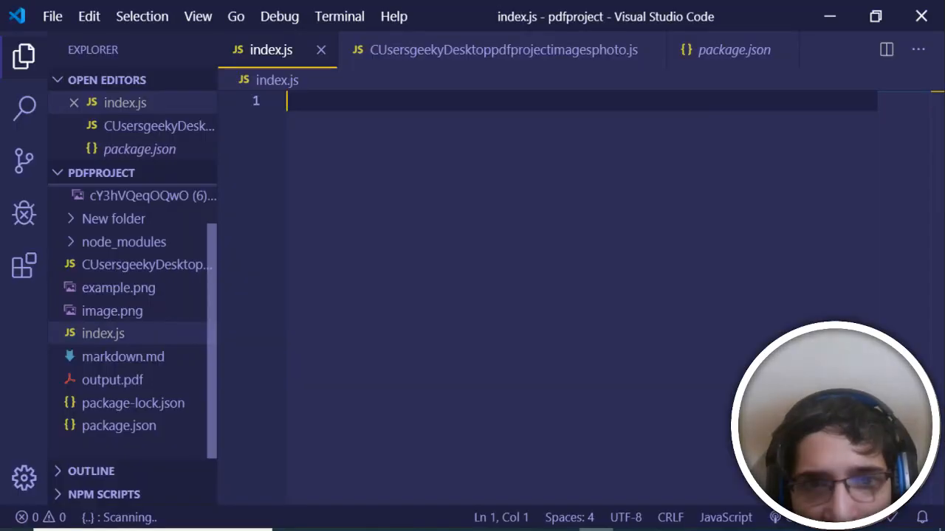
pyautogui.moveTo(496, 260)
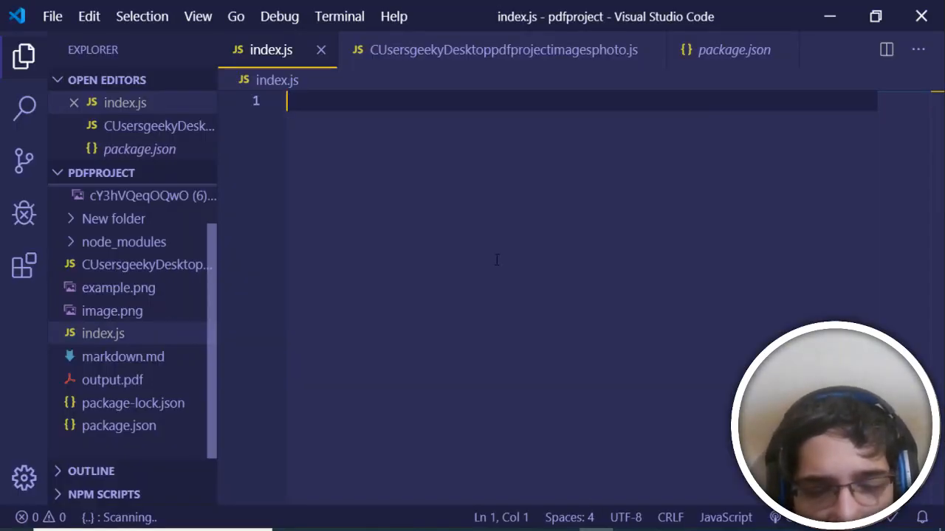
# Step: Write const markdownpdf = require('markdown-pdf'); at the top of index.js
pyautogui.write('const mardow')
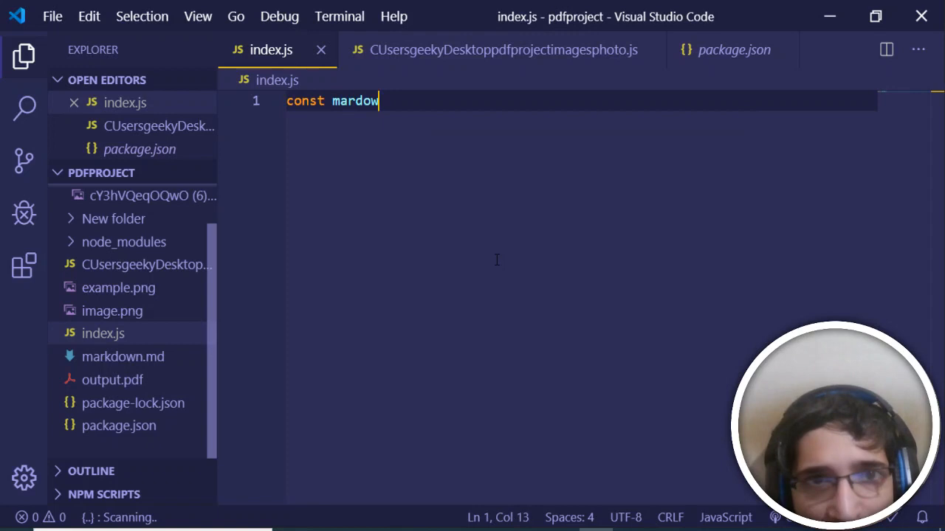
pyautogui.write("npdf = require('")
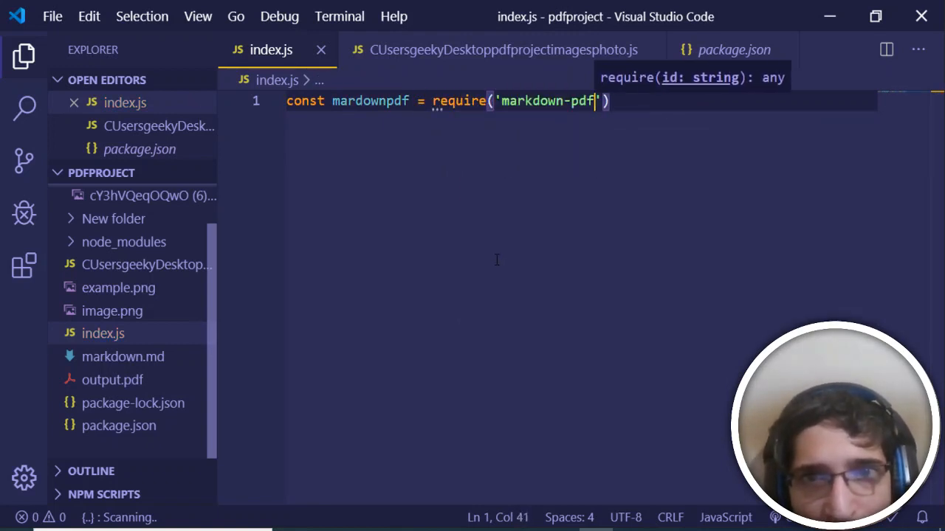
pyautogui.write('ma')
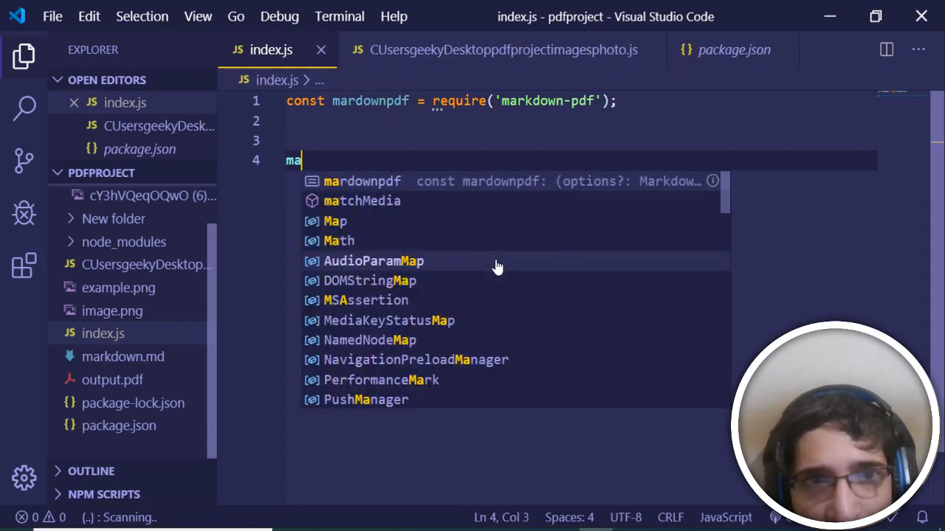
pyautogui.write('r')
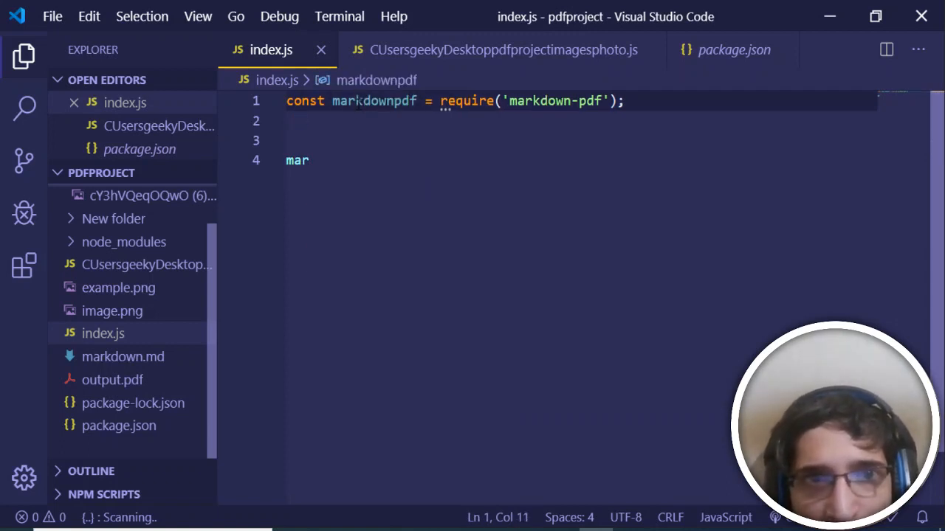
pyautogui.press('Backspace')
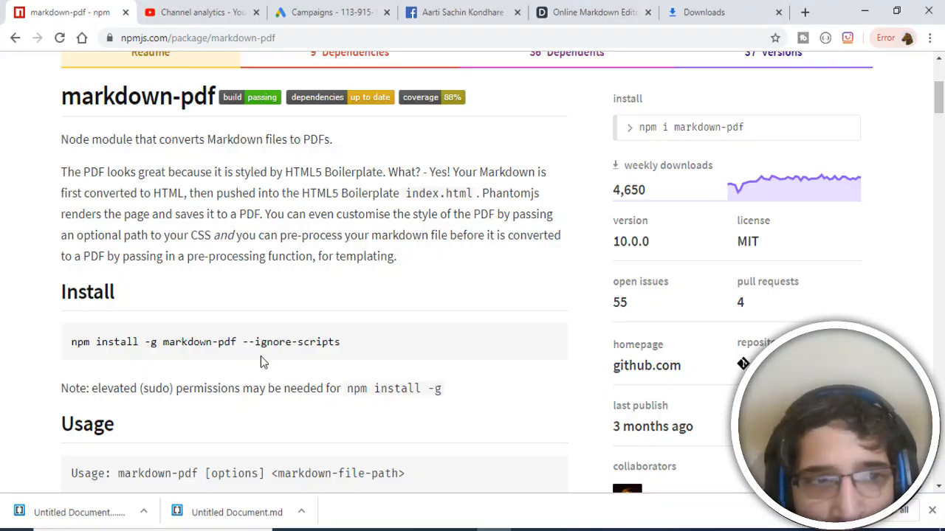
# Step: Scroll the markdown-pdf npm page past Options to the API and usage examples
pyautogui.scroll(-3)
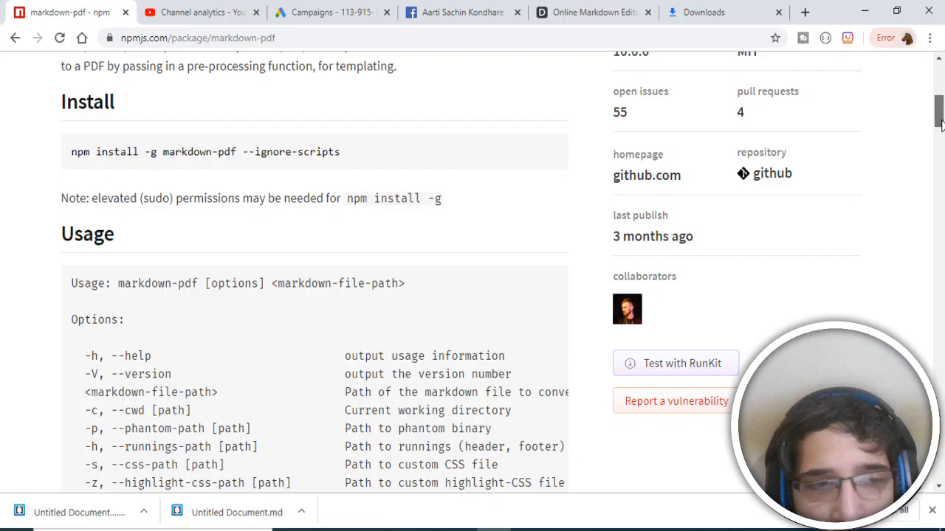
pyautogui.scroll(-3)
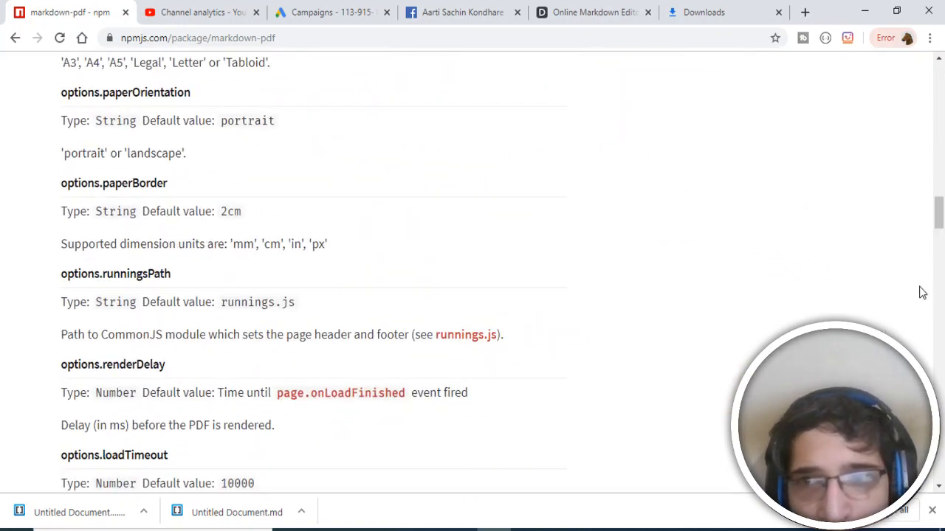
pyautogui.scroll(3)
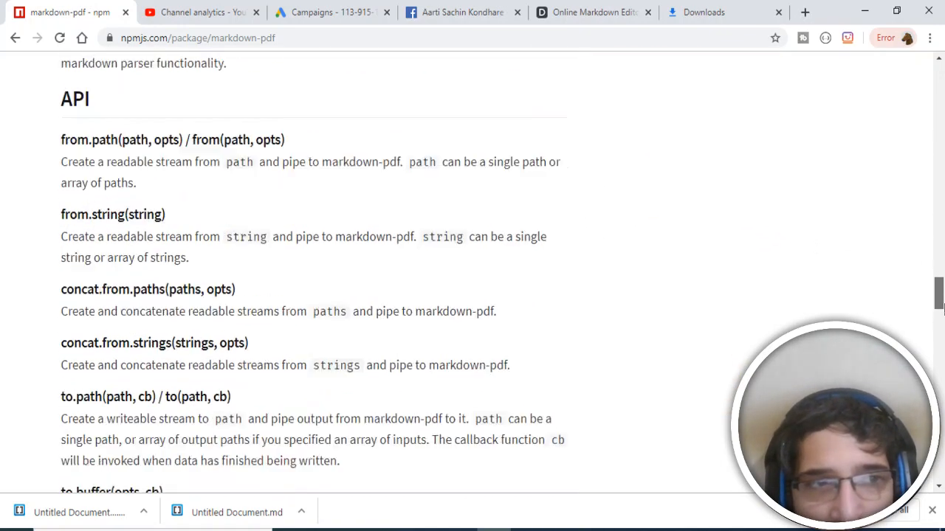
pyautogui.scroll(-3)
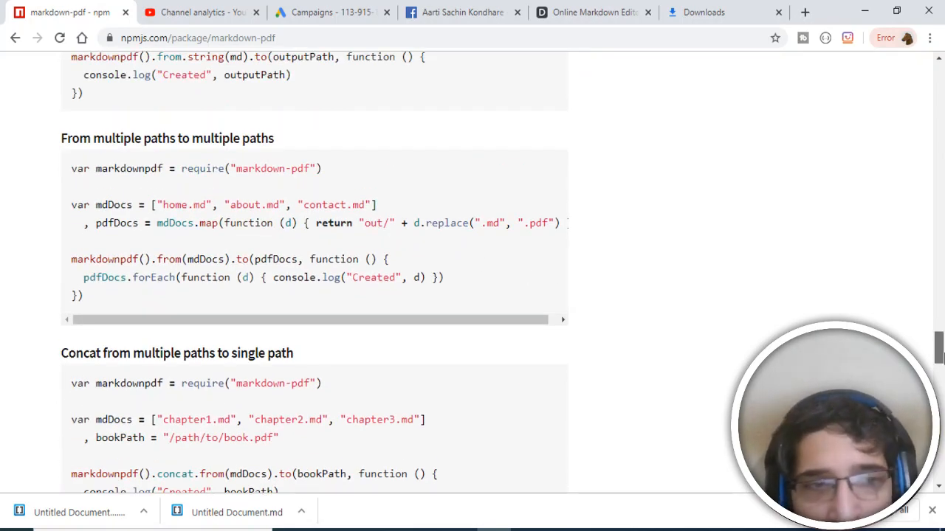
pyautogui.scroll(-3)
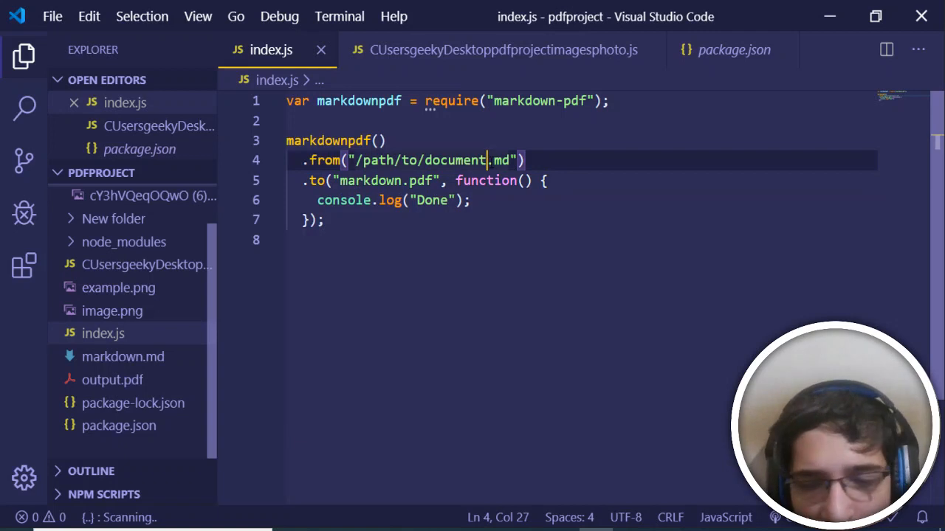
# Step: Replace /path/to/document.md with markdown.md in the pasted example and run node index.js
pyautogui.press('Backspace')
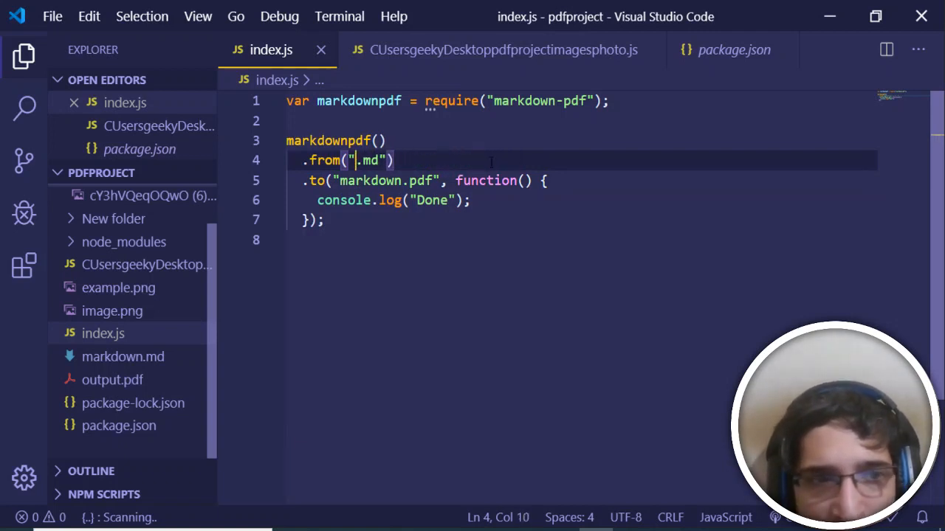
pyautogui.moveTo(343, 277)
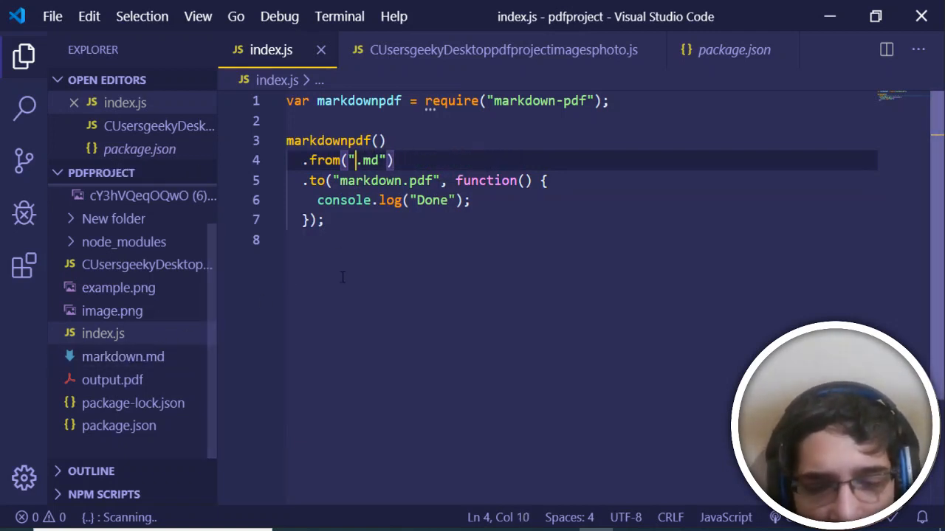
pyautogui.write('markd')
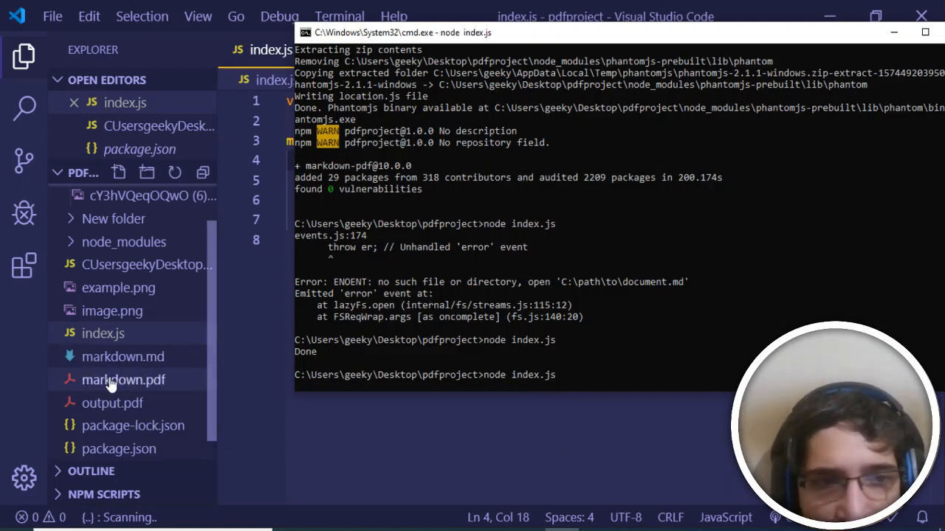
pyautogui.moveTo(124, 379)
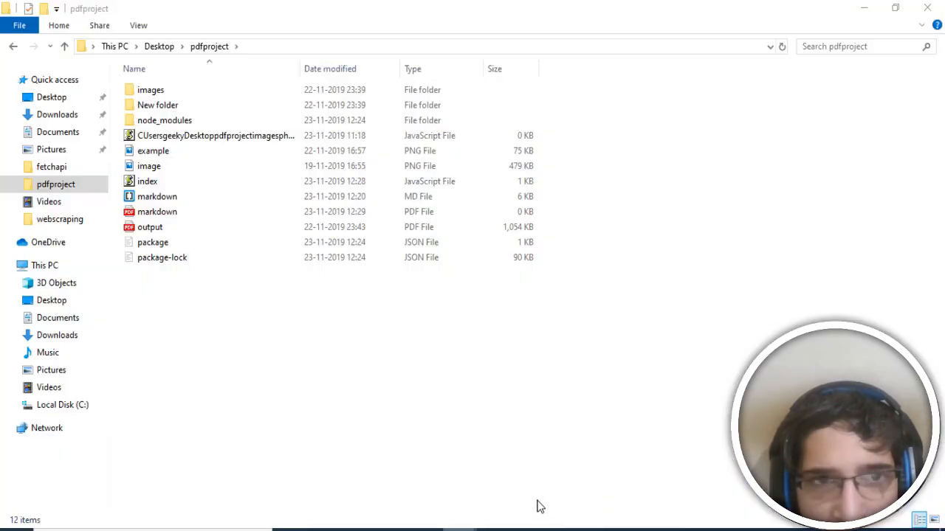
# Step: Open the generated markdown.pdf from the pdfproject folder
pyautogui.click(156, 212)
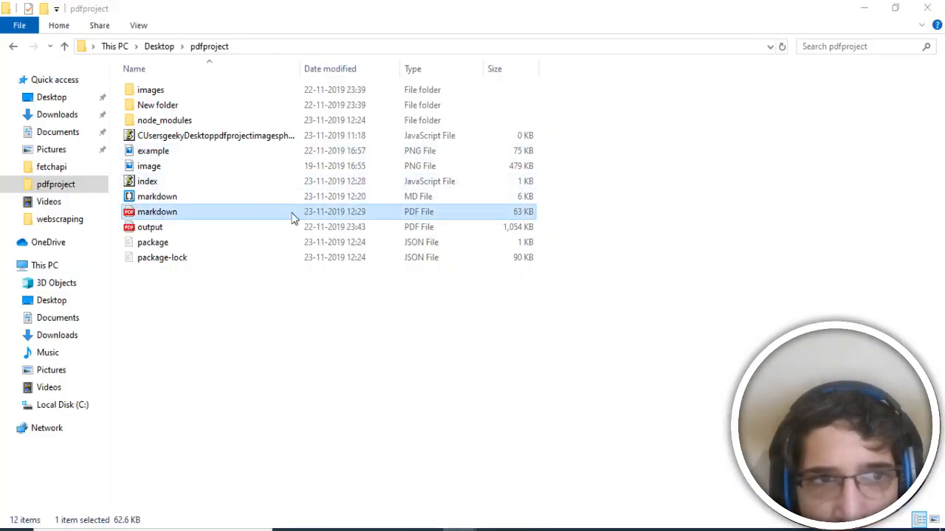
pyautogui.doubleClick(157, 212)
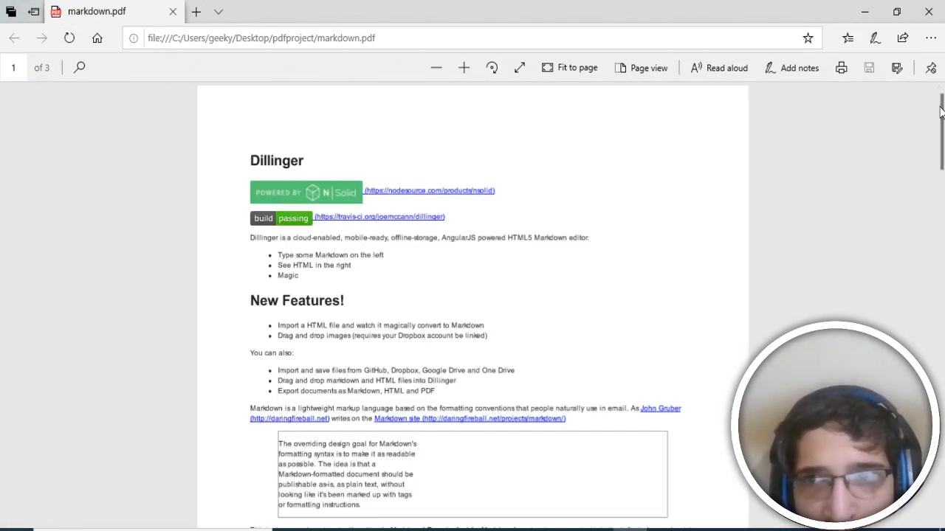
pyautogui.scroll(-3)
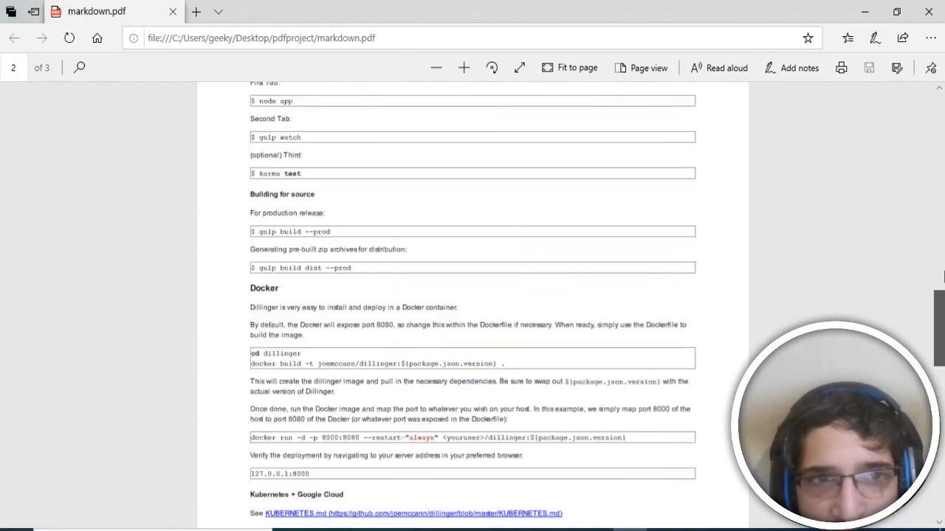
pyautogui.scroll(-3)
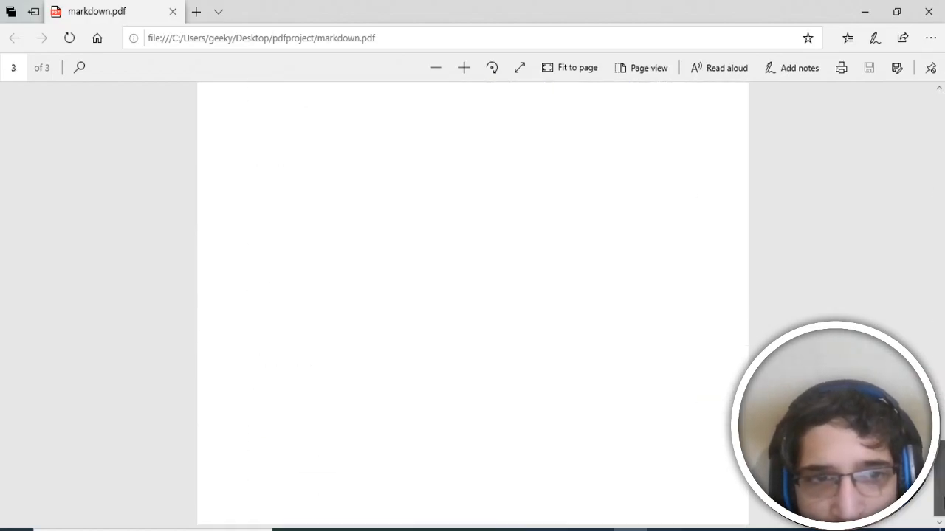